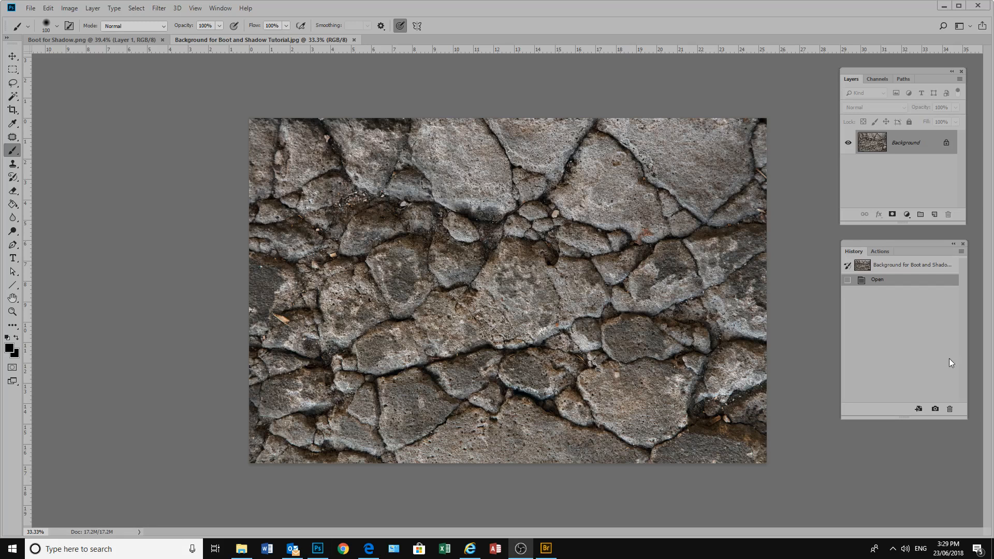
pyautogui.moveTo(174, 246)
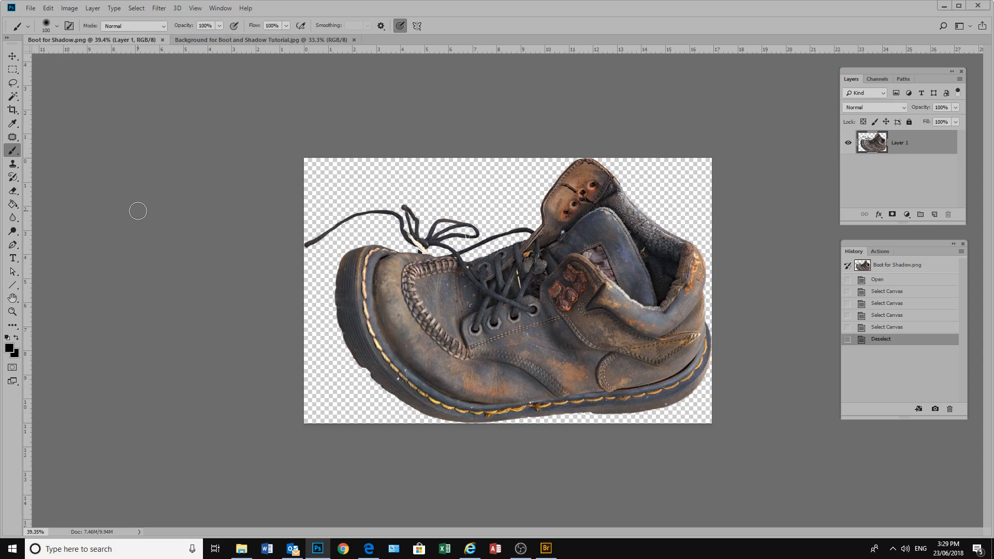
pyautogui.moveTo(18, 79)
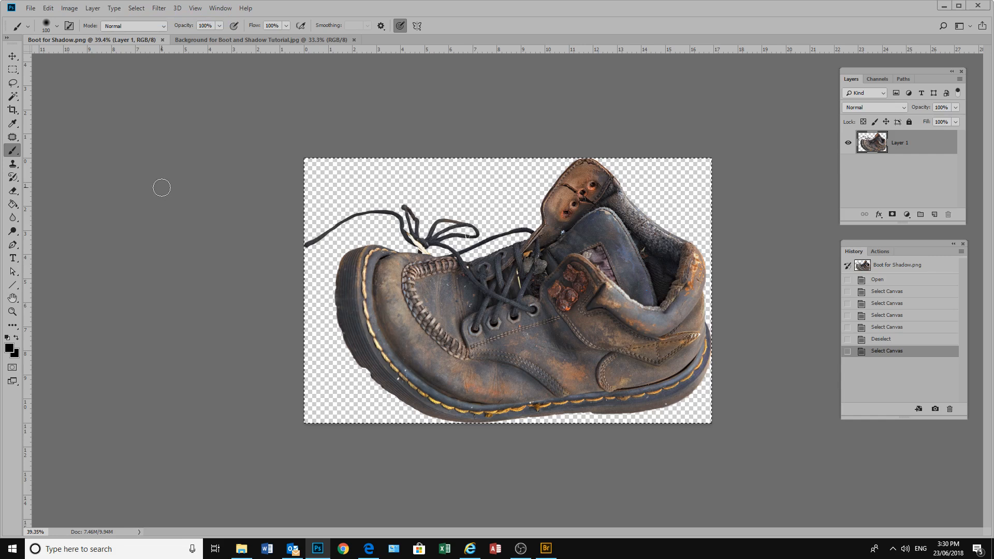
# Switch from the copied boot document to the cracked concrete background document.
pyautogui.click(48, 7)
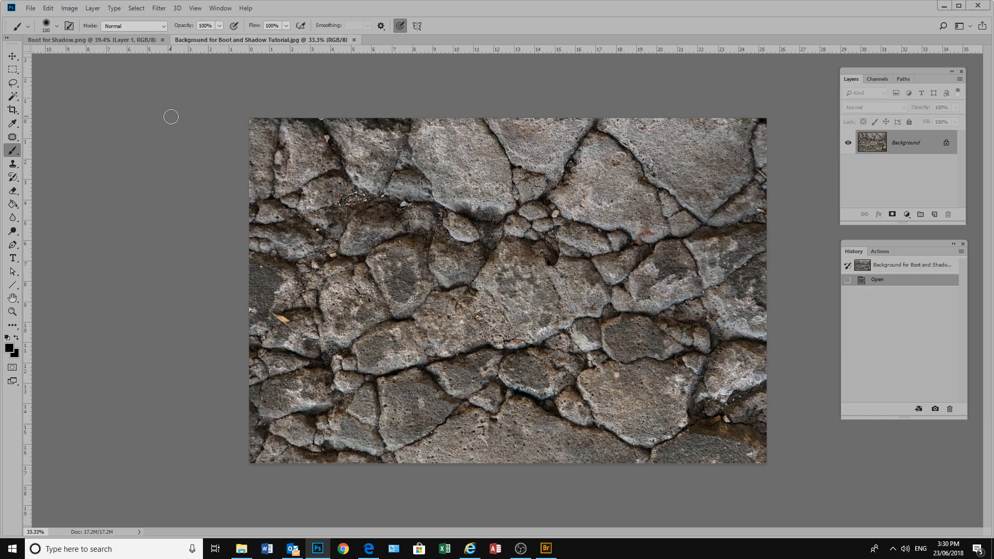
# Paste the boot onto the concrete background, delete the duplicate boot layer, and return to the background.
pyautogui.press('ctrl+v')
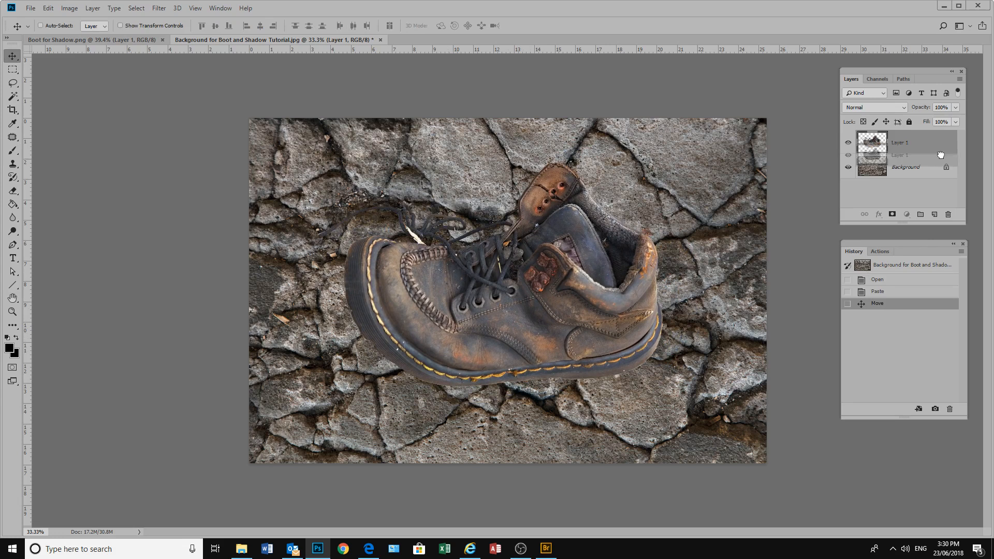
pyautogui.click(83, 40)
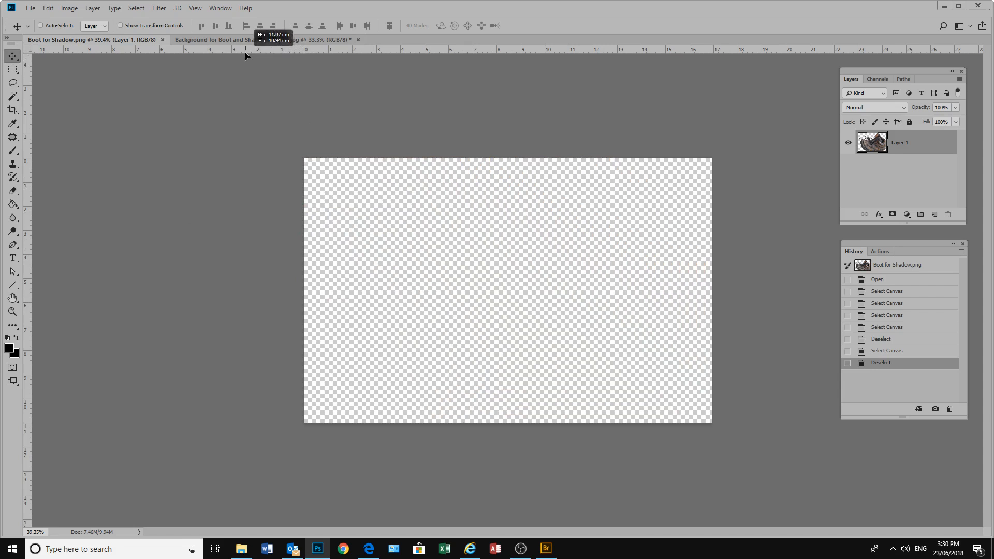
pyautogui.click(263, 40)
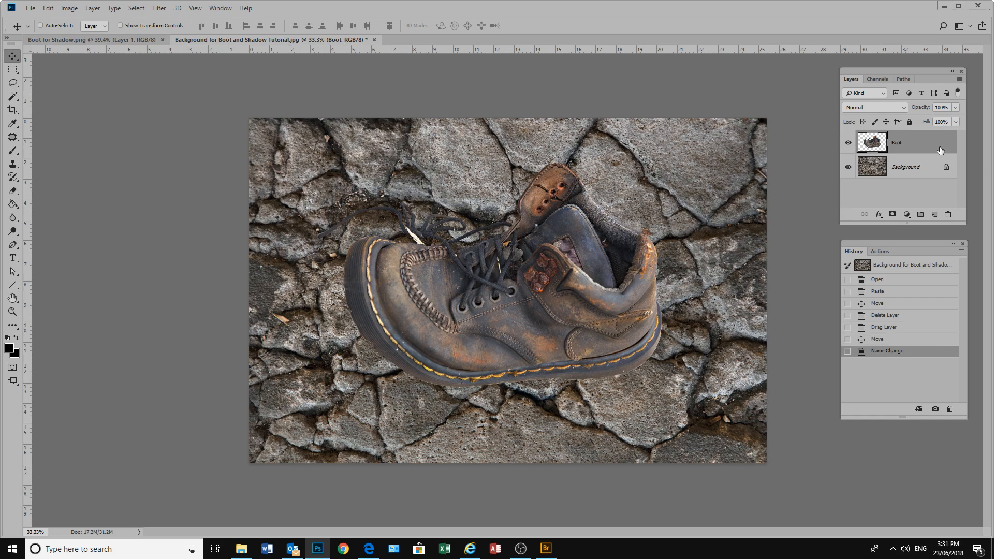
pyautogui.moveTo(951, 135)
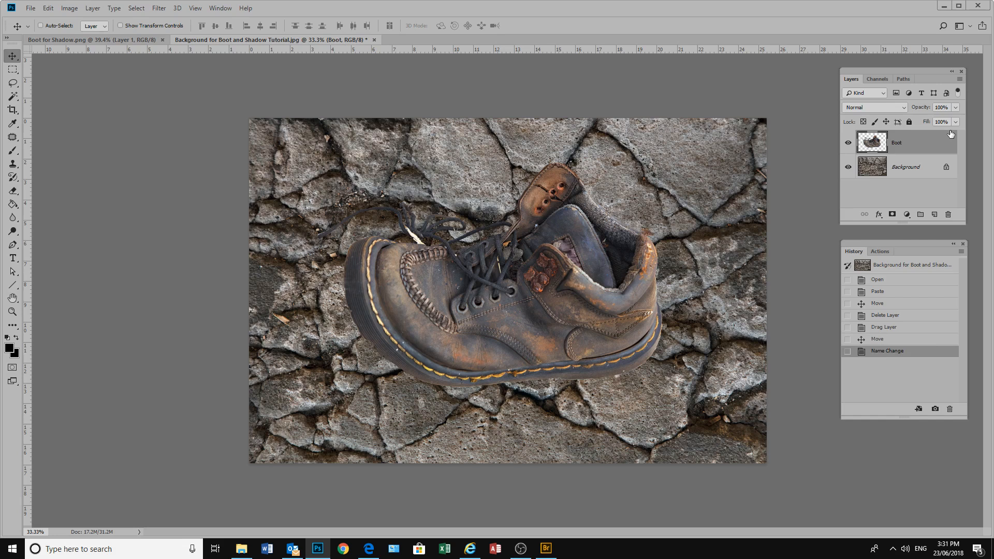
pyautogui.moveTo(879, 214)
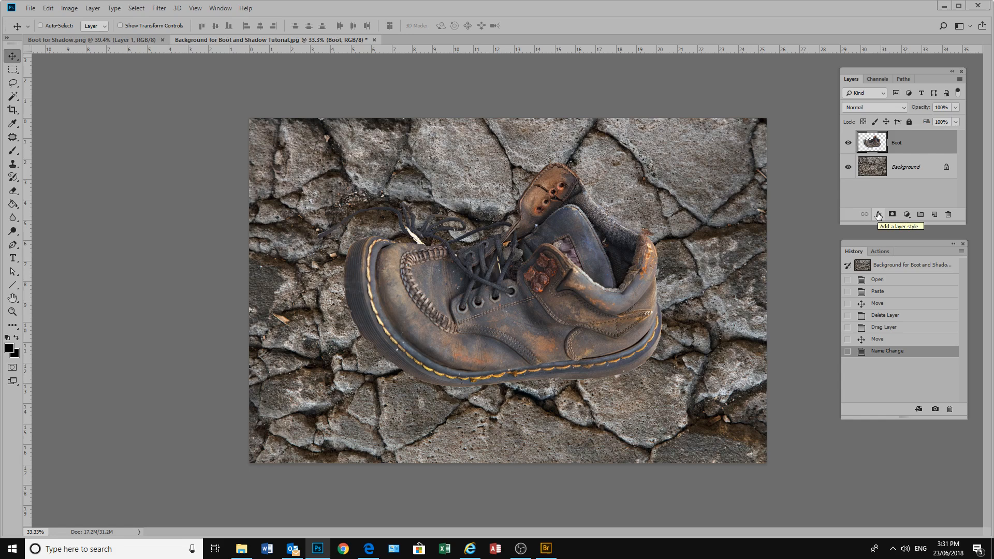
# Apply a Multiply drop shadow to Boot: 77% opacity, 60° angle, 33 px distance.
pyautogui.click(878, 215)
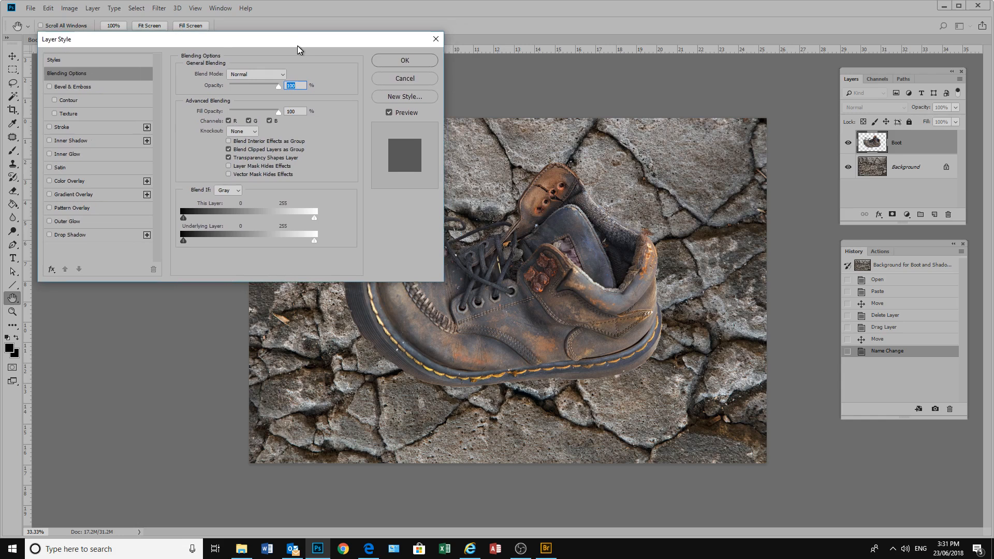
pyautogui.click(63, 254)
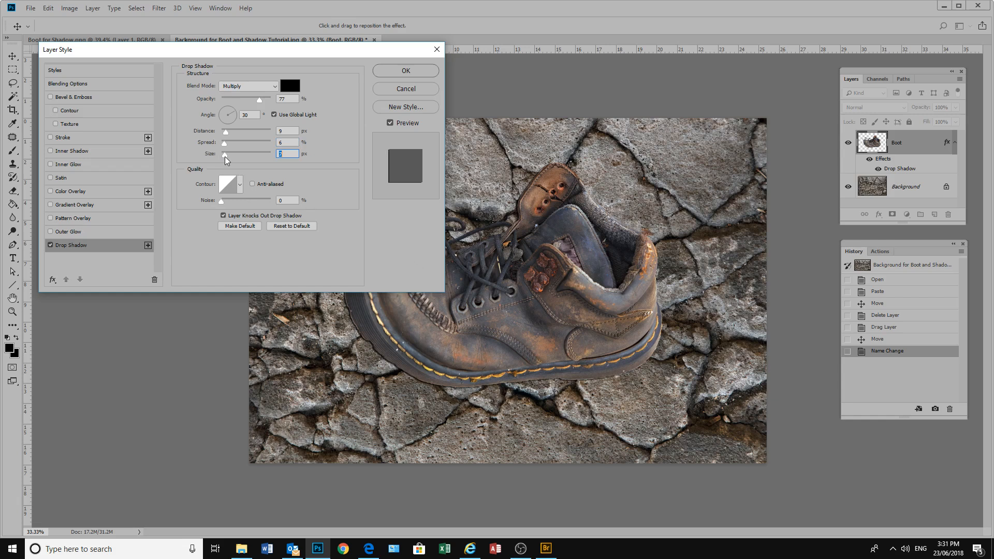
pyautogui.moveTo(232, 115)
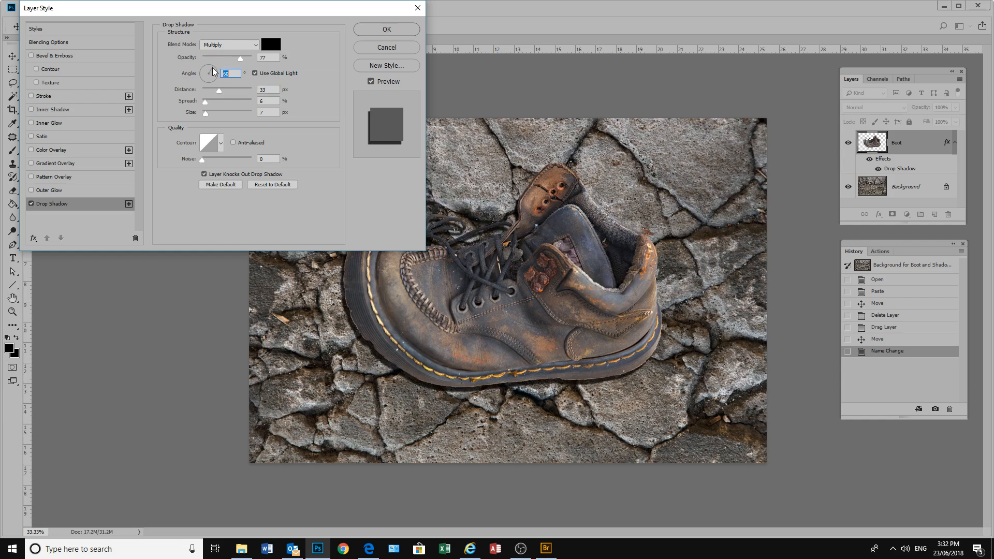
pyautogui.tripleClick(268, 101)
pyautogui.write('38')
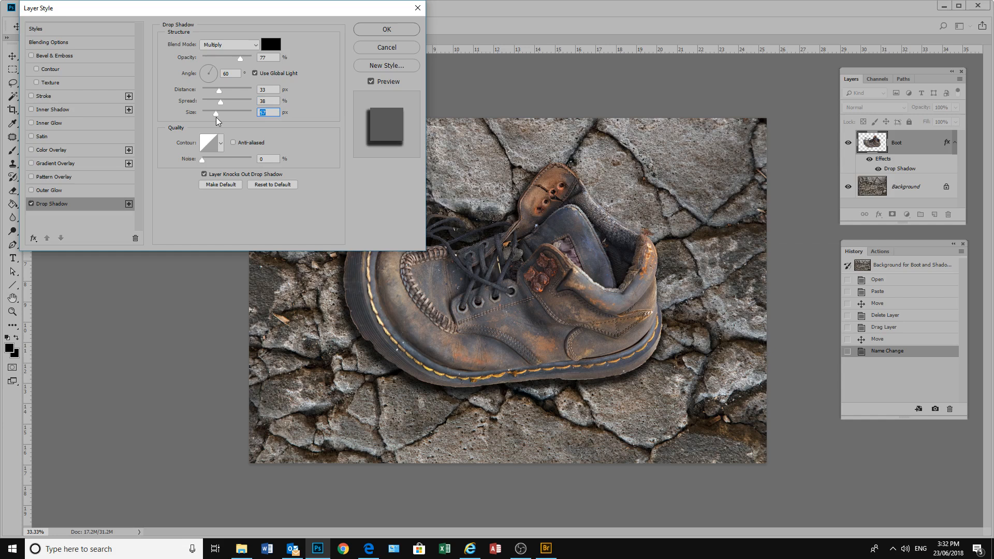
pyautogui.click(385, 29)
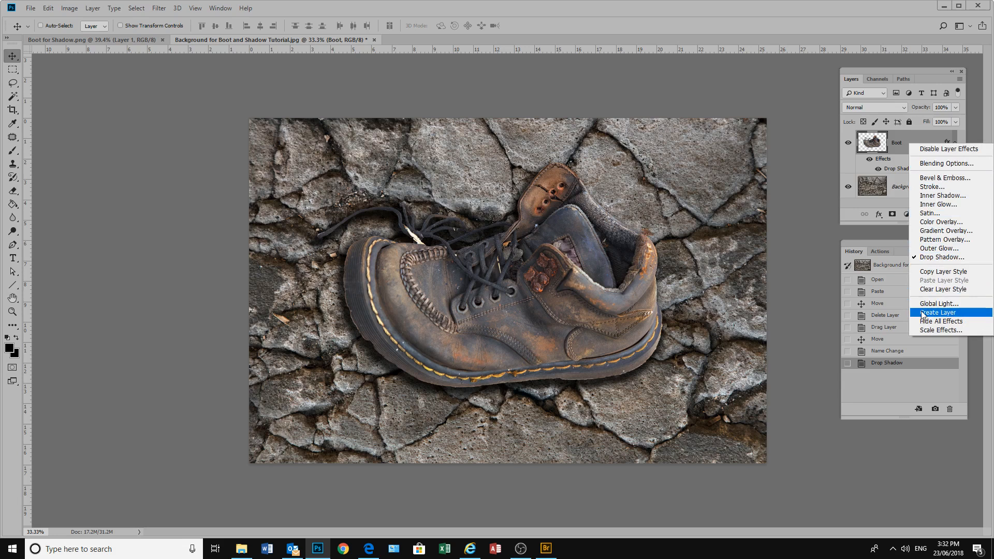
# Create a layer from Boot's effects, producing a separate 'Boot's Drop Shadow' layer.
pyautogui.click(938, 312)
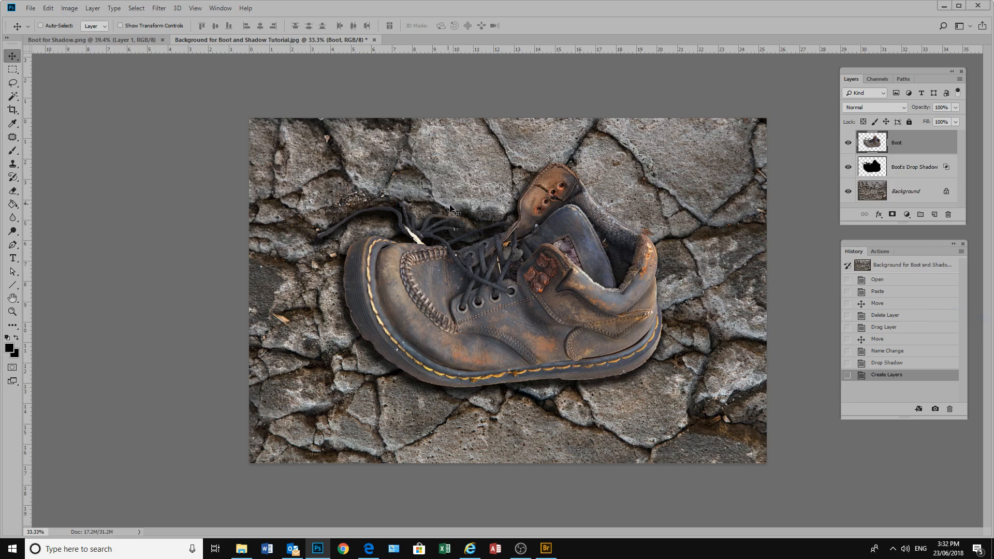
pyautogui.moveTo(915, 169)
pyautogui.write('Shadow')
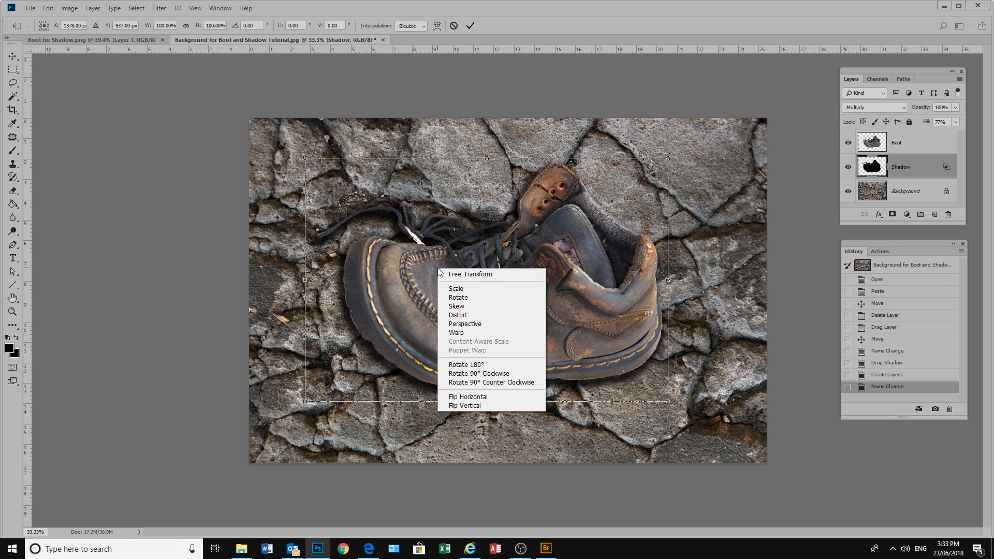
# Distort the Shadow layer's corners to stretch it away from the boot, then commit.
pyautogui.click(467, 396)
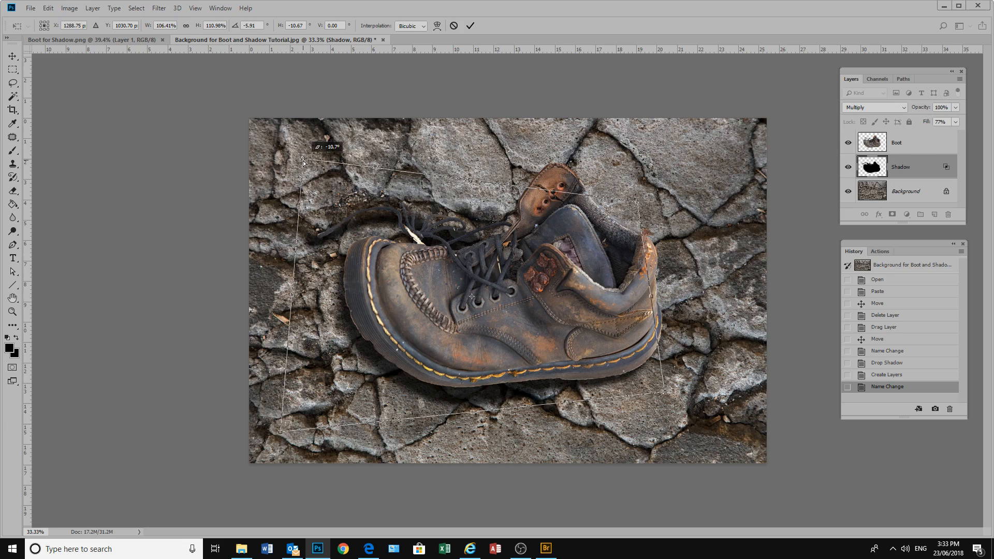
pyautogui.moveTo(263, 189)
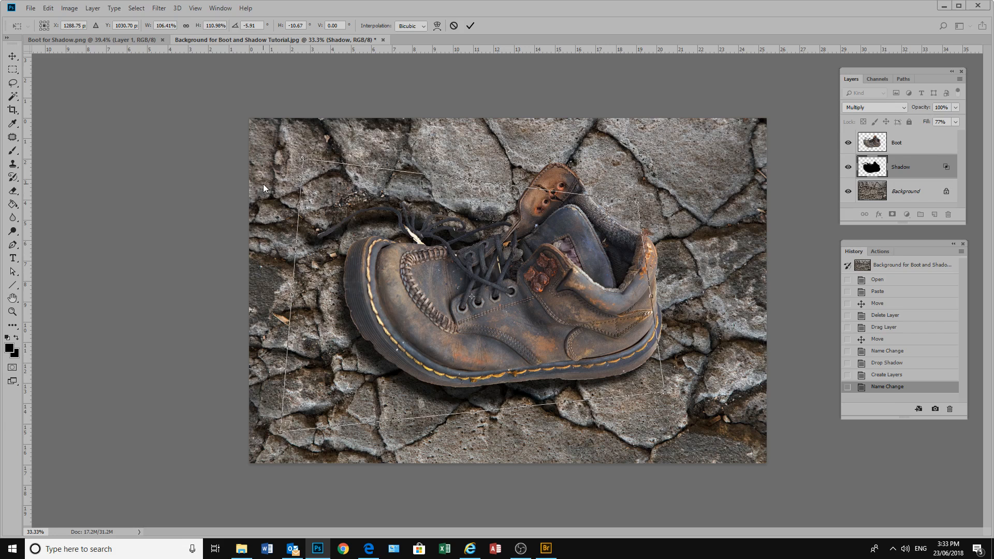
pyautogui.click(470, 25)
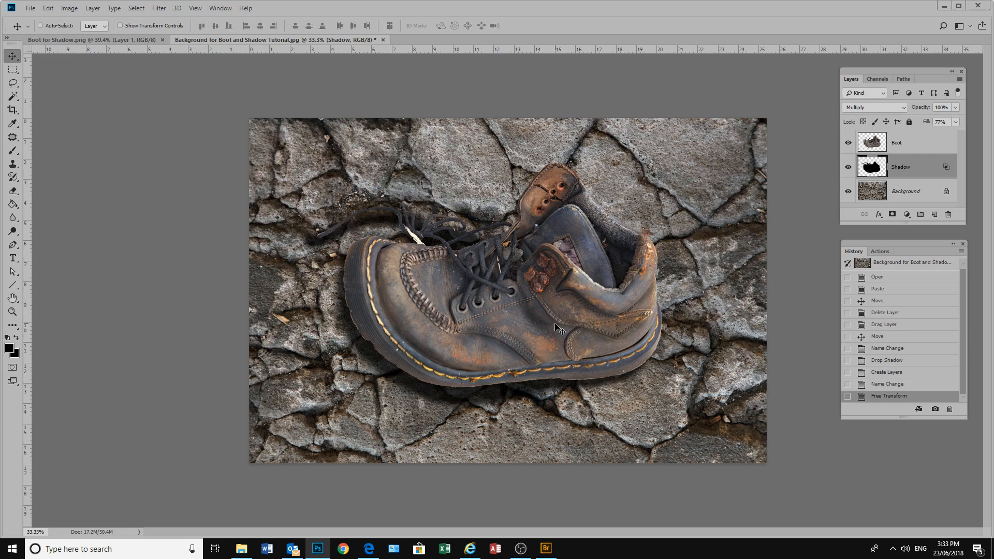
# Apply a Gaussian Blur of about 33 px radius to the Shadow layer.
pyautogui.click(159, 7)
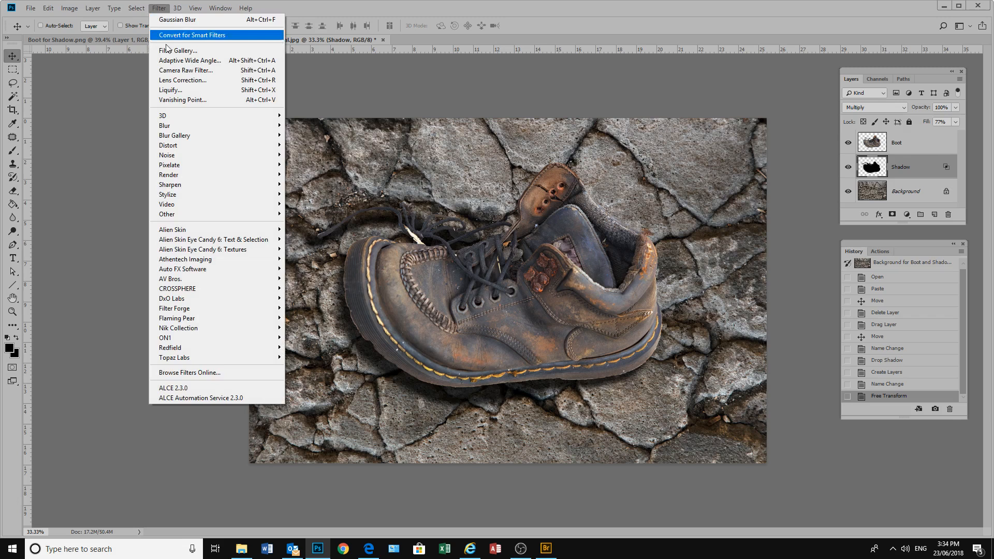
pyautogui.click(178, 20)
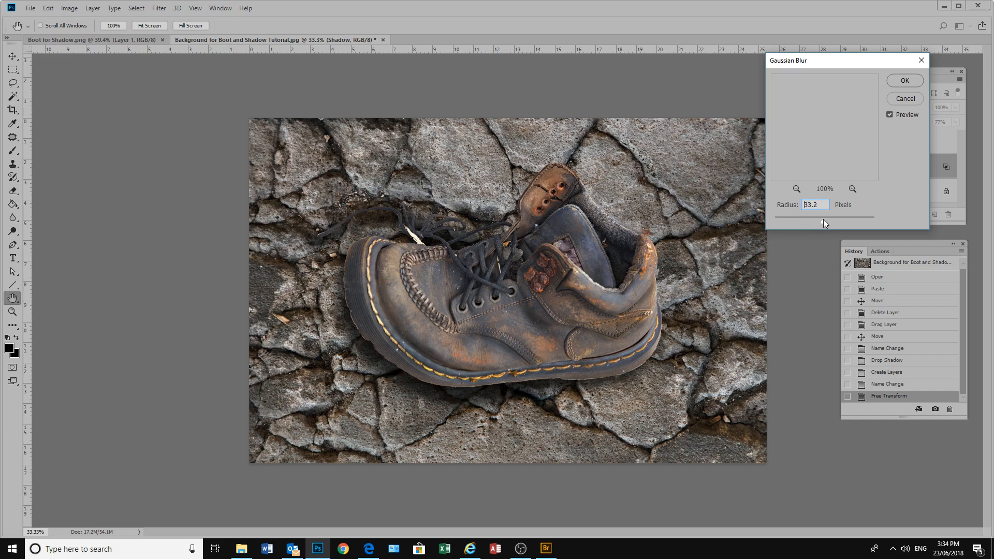
pyautogui.click(904, 81)
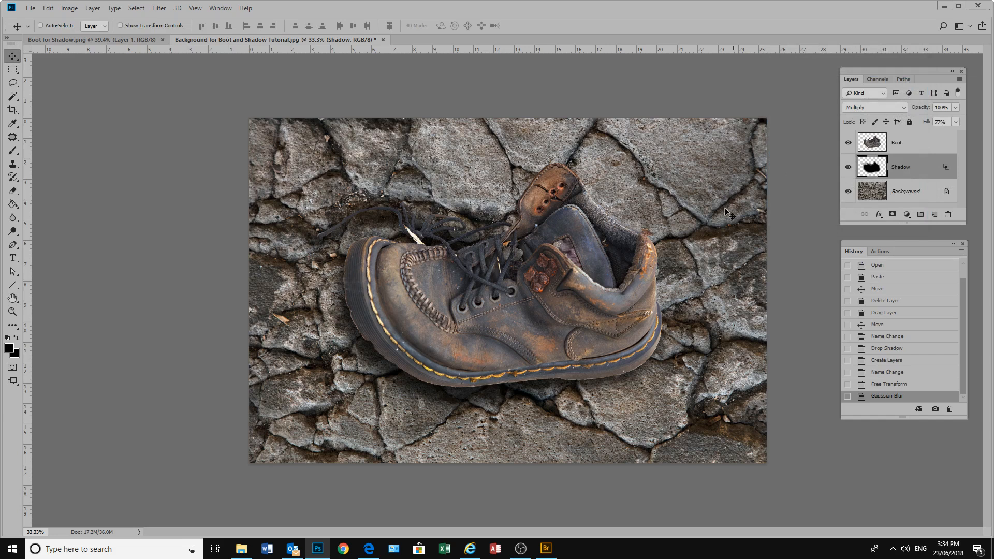
# Select the Shadow layer and attach a layer mask from the Layers panel.
pyautogui.click(847, 167)
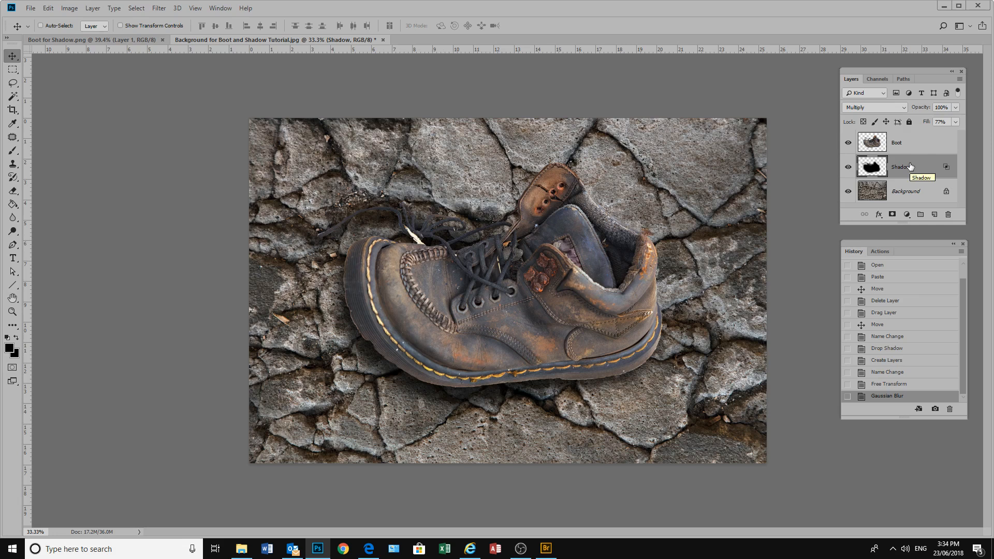
pyautogui.click(892, 215)
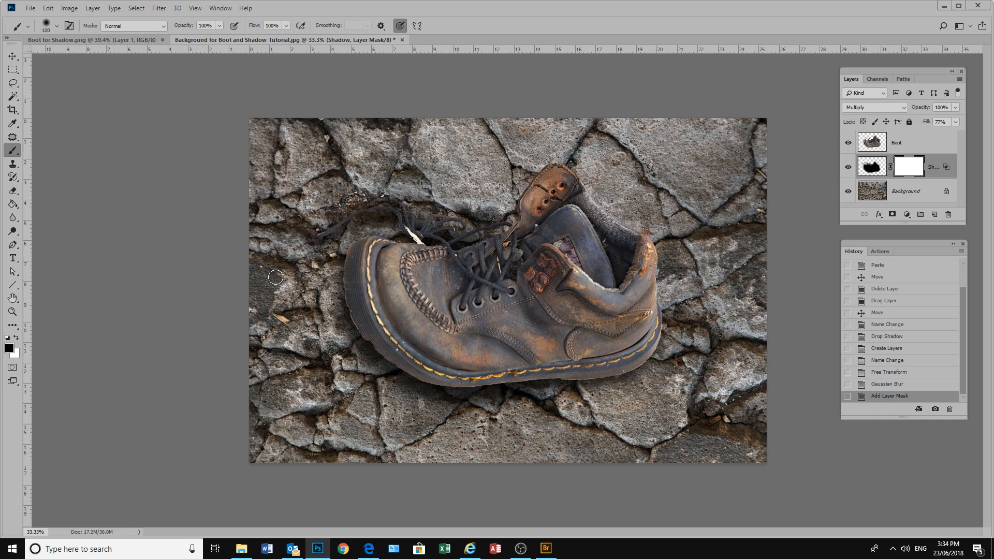